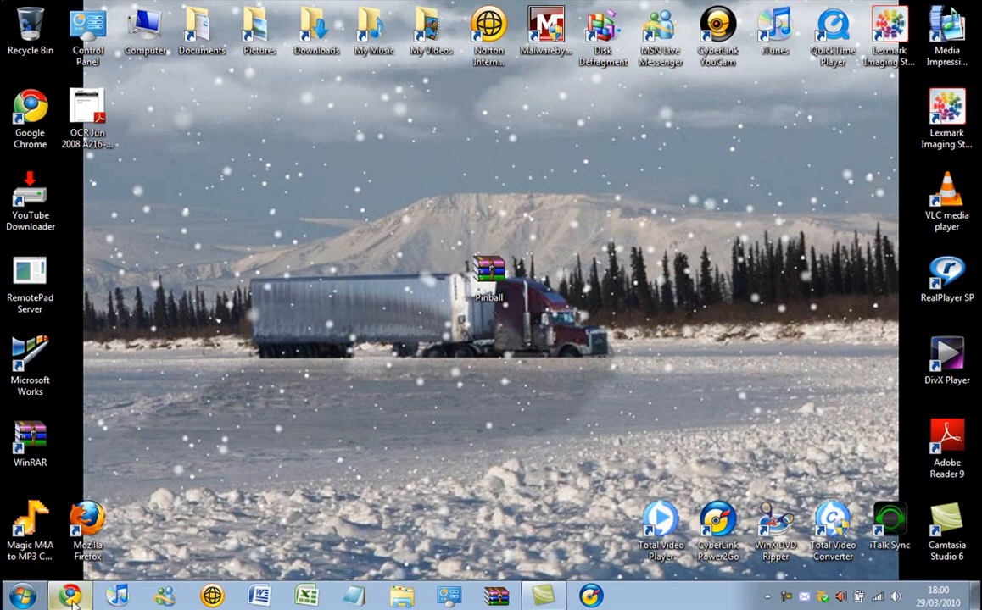
- Bring Chrome forward and view the rarlab.com WinRAR download page
{"action": "left_click", "coordinate": [71, 596]}
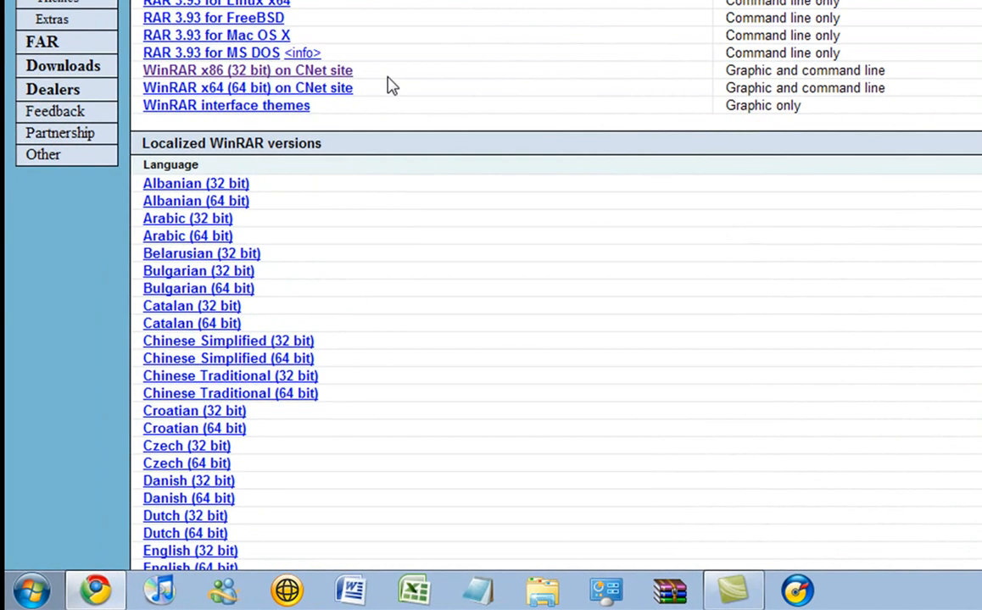
{"action": "scroll", "scroll_direction": "up", "scroll_amount": 3}
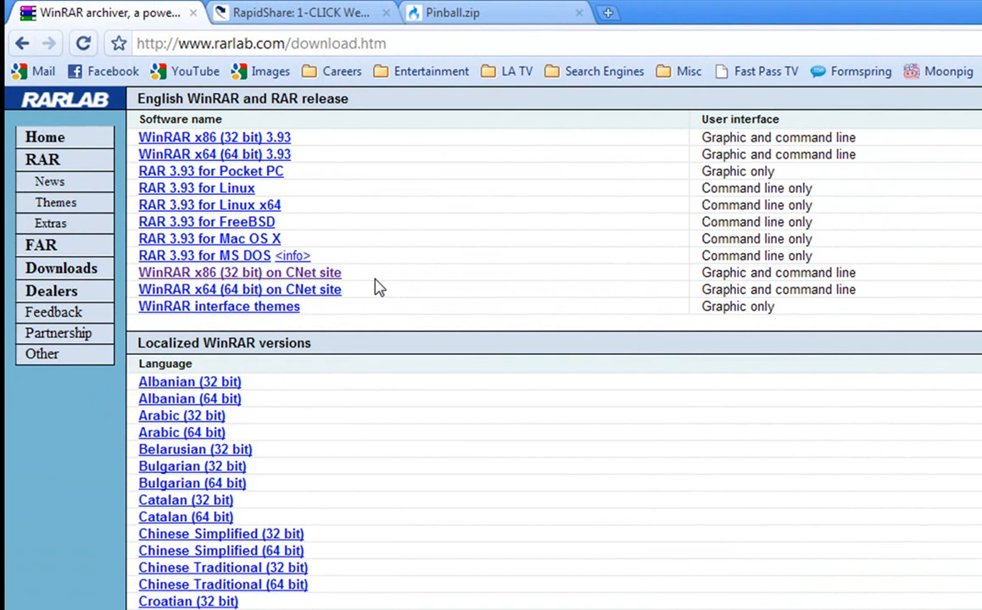
{"action": "mouse_move", "coordinate": [190, 28]}
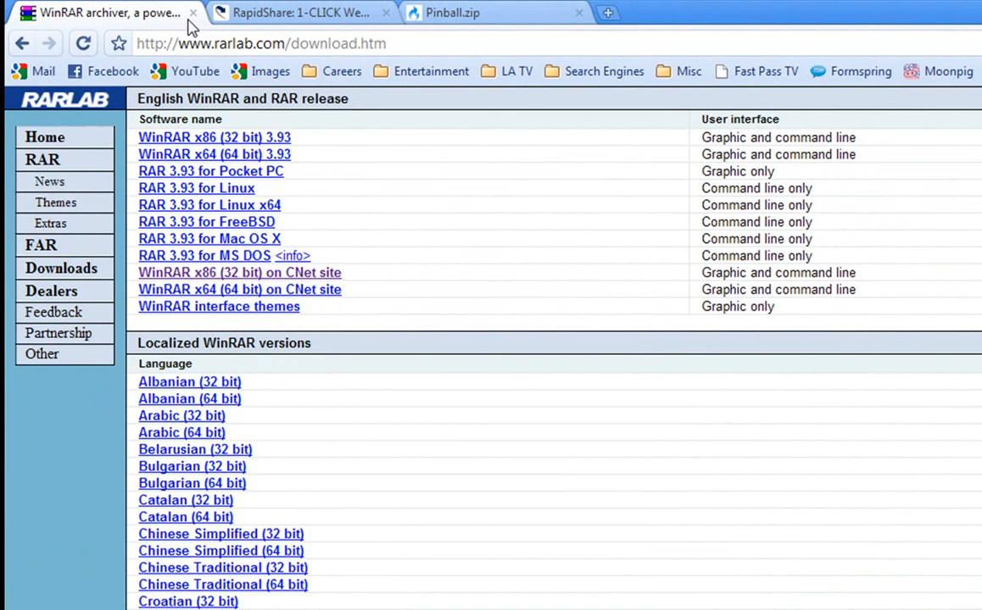
{"action": "mouse_move", "coordinate": [193, 13]}
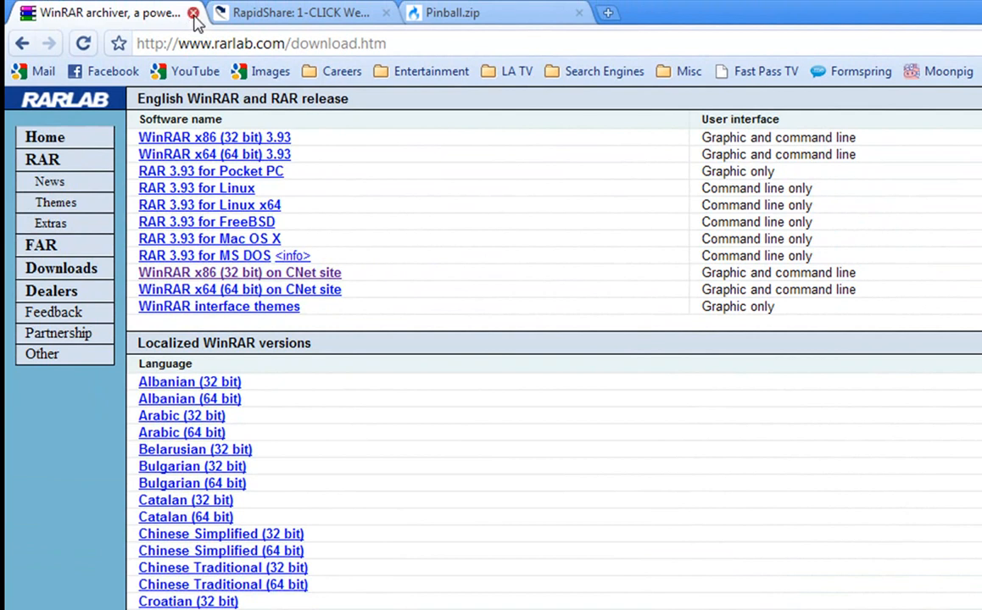
- Close the WinRAR tab, download Pinball.zip from MediaFire, and return to the desktop
{"action": "left_click", "coordinate": [192, 13]}
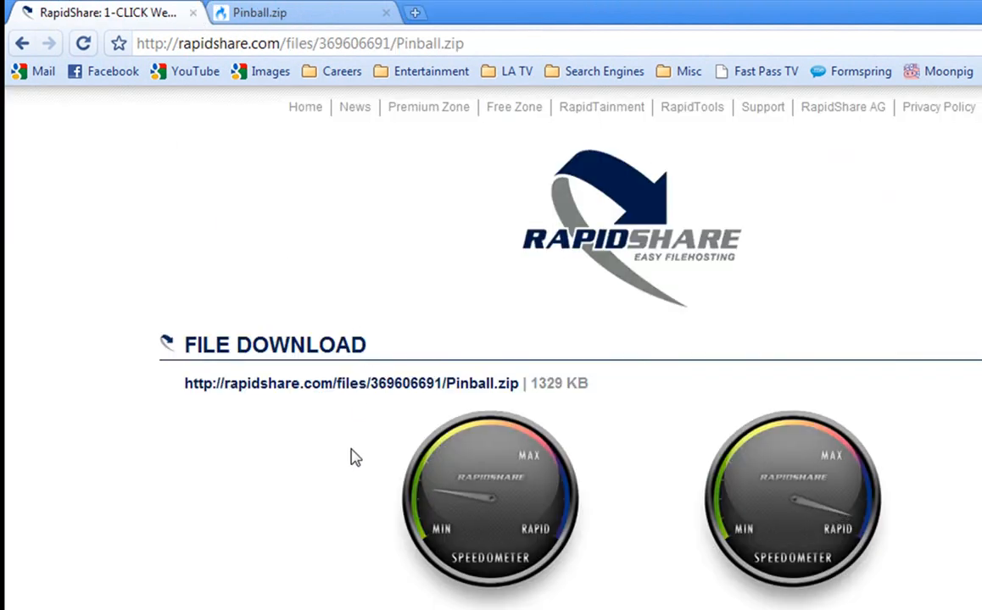
{"action": "scroll", "scroll_direction": "down", "scroll_amount": 3}
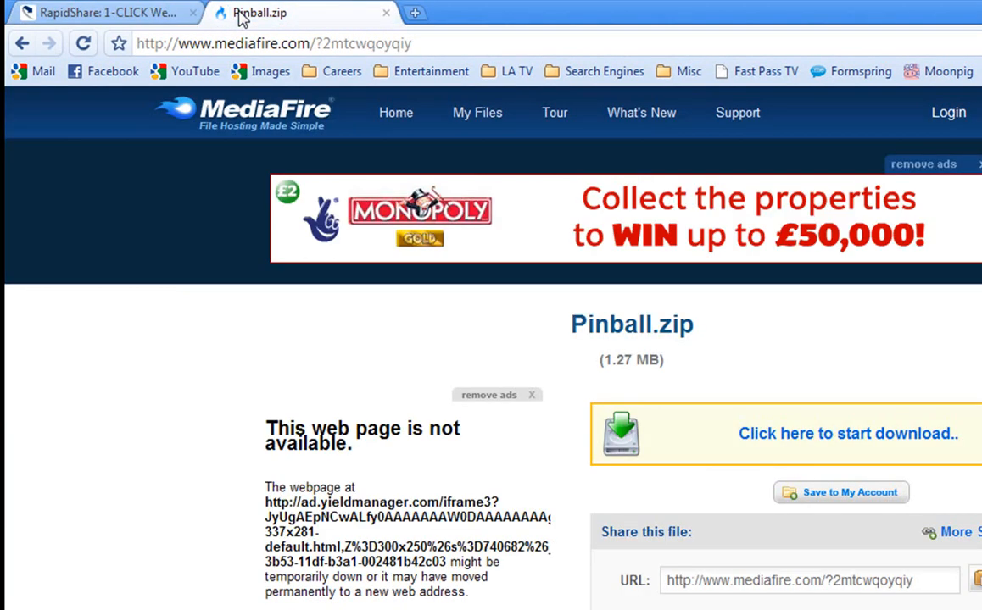
{"action": "mouse_move", "coordinate": [307, 365]}
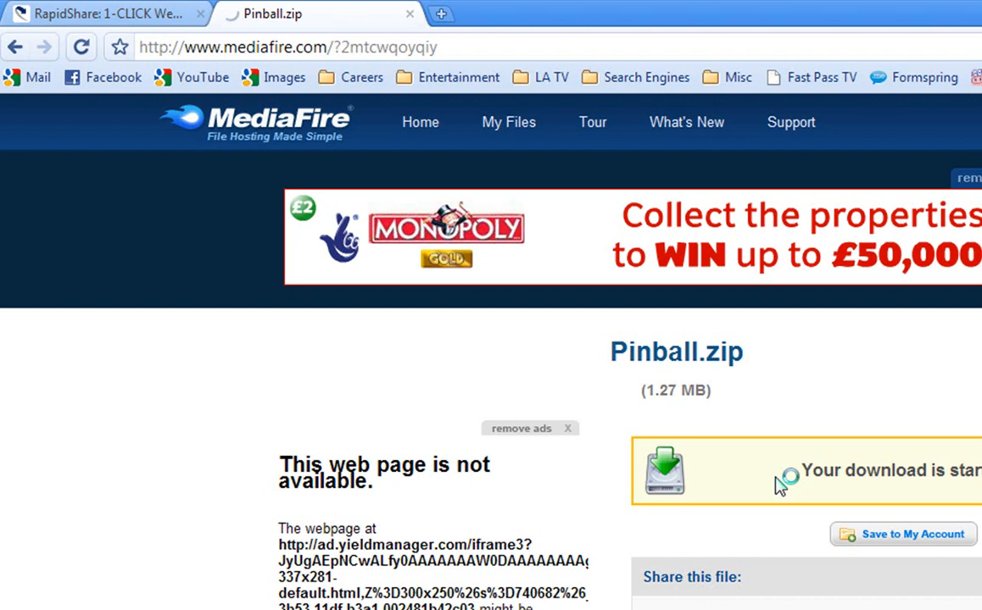
{"action": "left_click", "coordinate": [201, 14]}
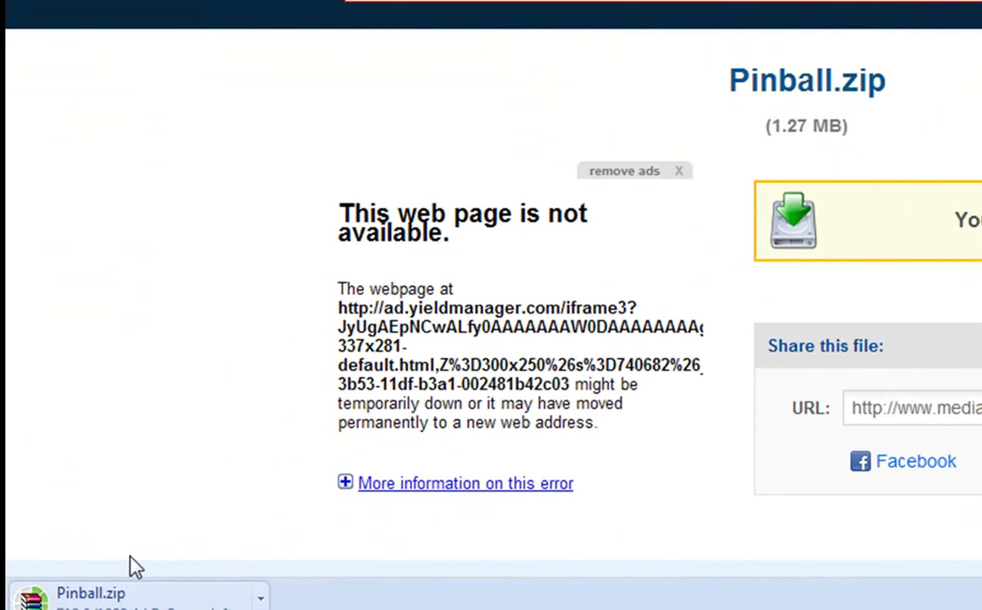
{"action": "scroll", "scroll_direction": "up", "scroll_amount": 3}
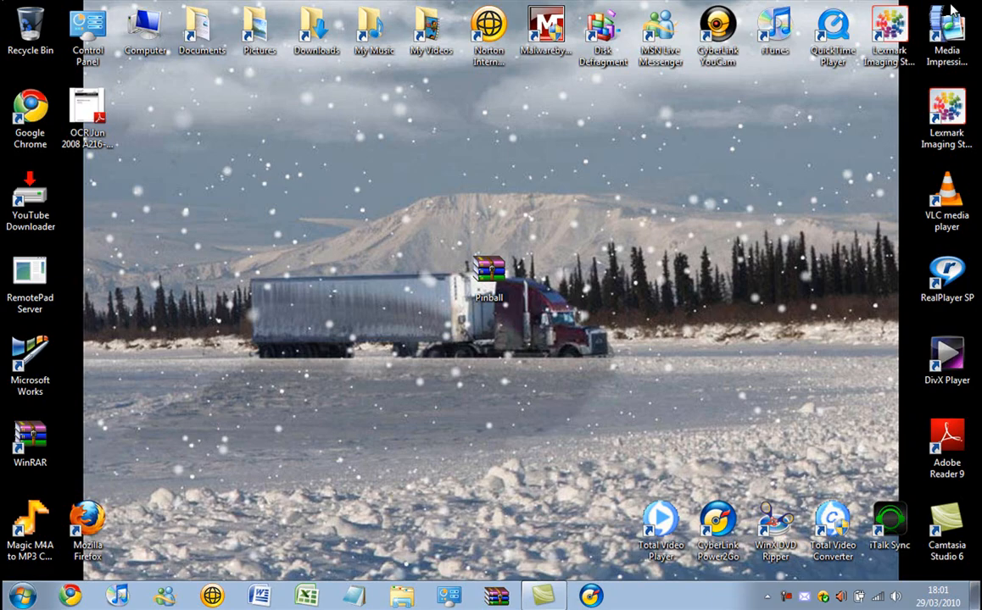
{"action": "mouse_move", "coordinate": [473, 335]}
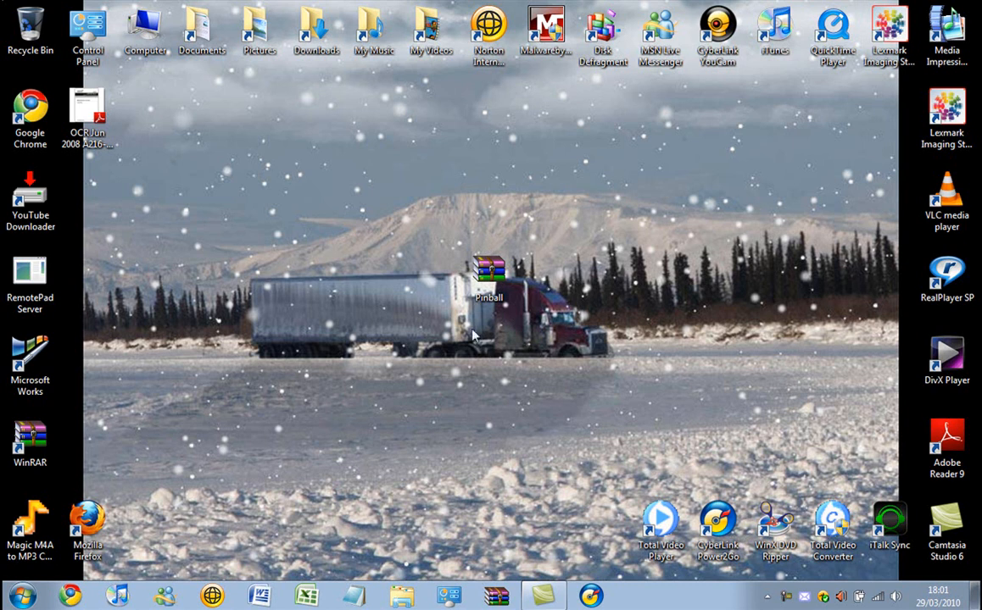
- Extract Pinball.zip to the Desktop using WinRAR's Extract files dialog
{"action": "right_click", "coordinate": [489, 267]}
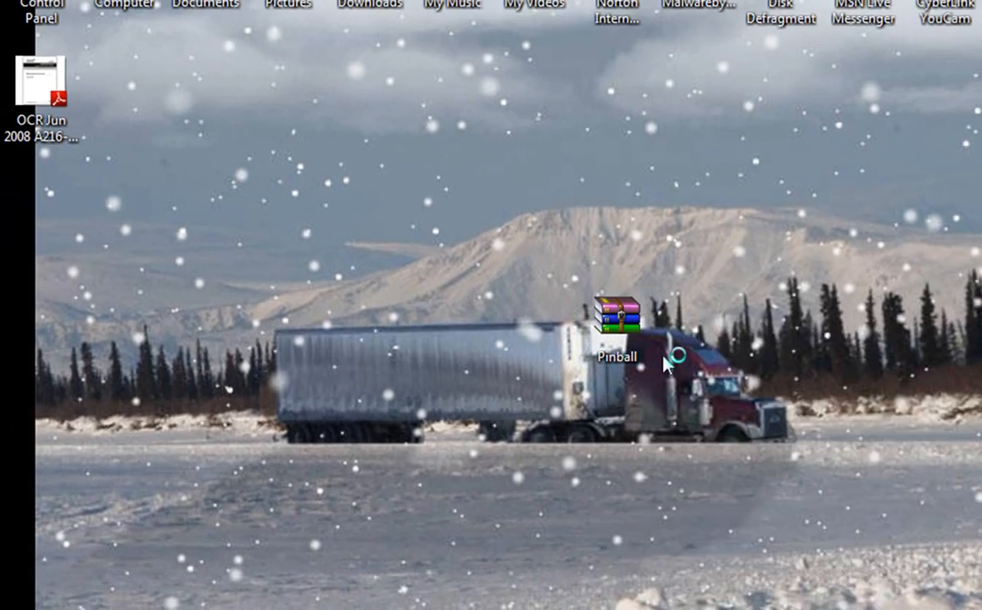
{"action": "double_click", "coordinate": [617, 311]}
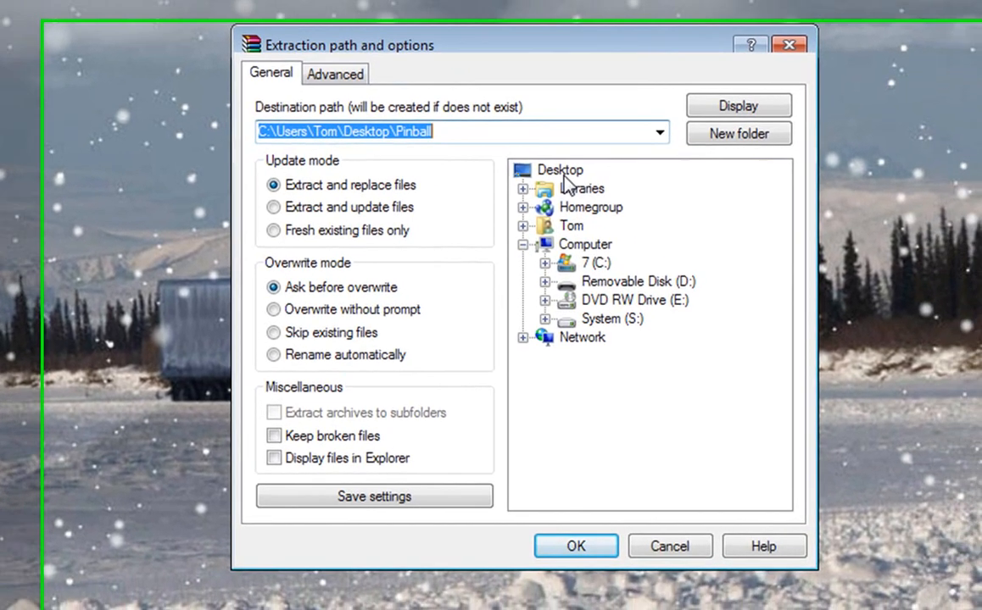
{"action": "left_click", "coordinate": [560, 169]}
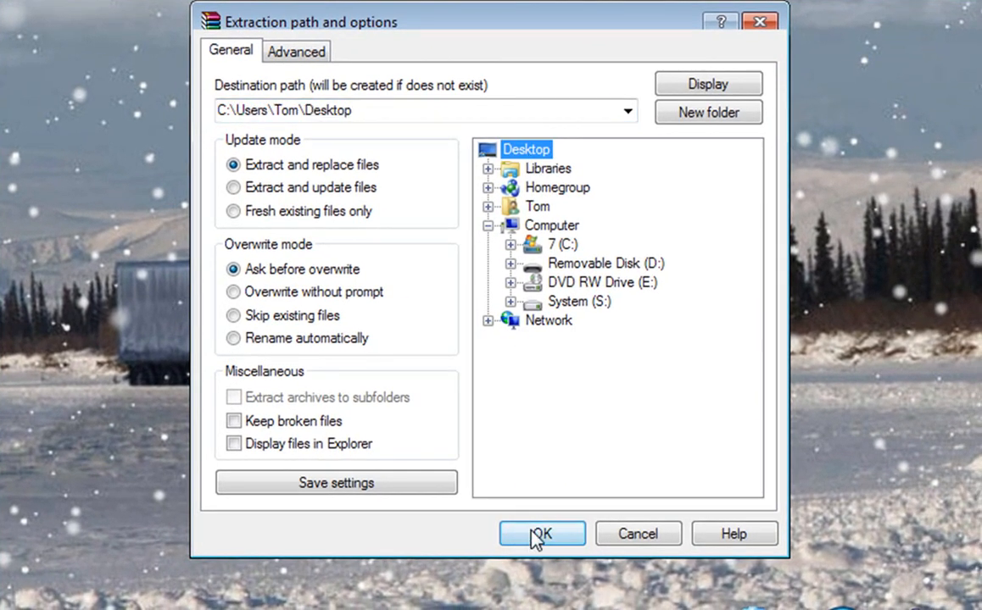
{"action": "left_click", "coordinate": [541, 534]}
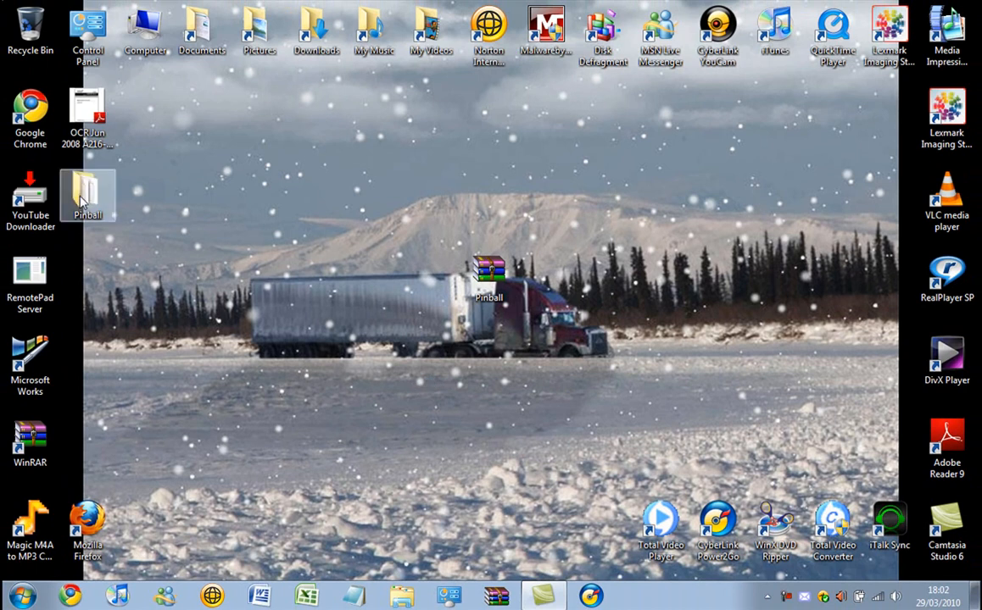
- Move the Pinball folder mid-desktop, keeping Pinball.zip on the desktop rather than Downloads
{"action": "left_click_drag", "start_coordinate": [87, 195], "coordinate": [431, 280]}
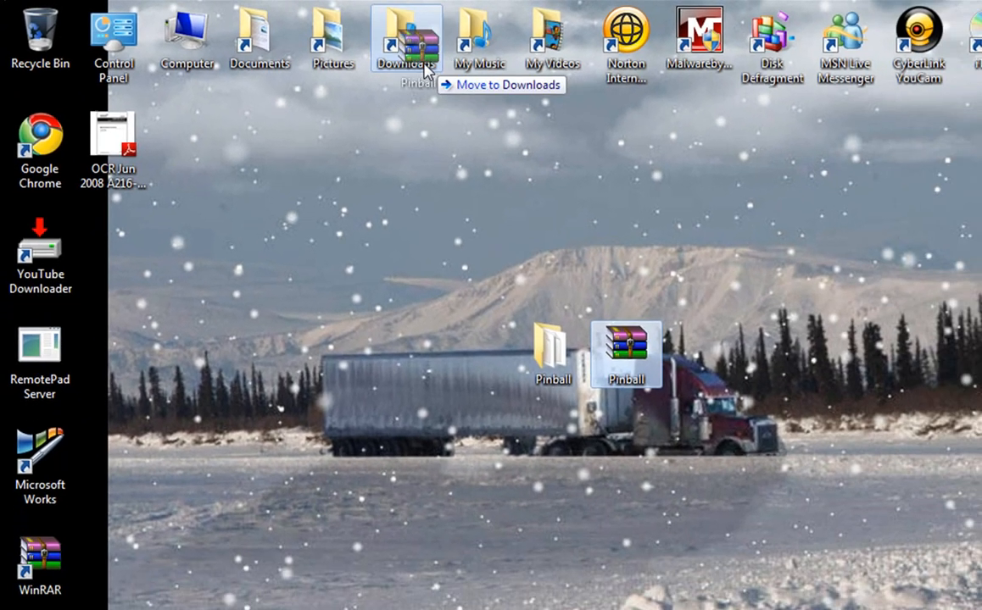
{"action": "left_click", "coordinate": [406, 38]}
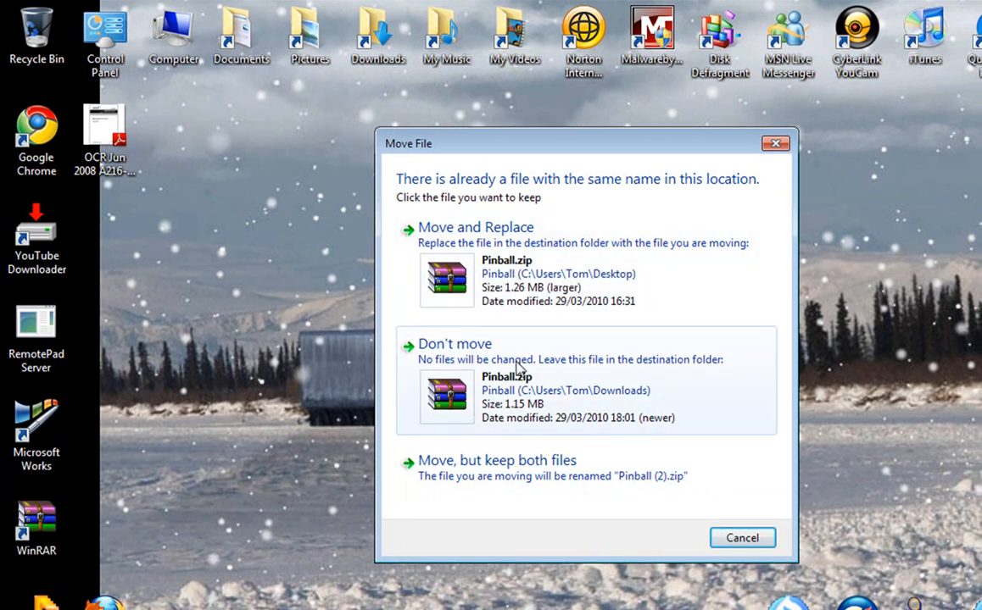
{"action": "left_click", "coordinate": [475, 226]}
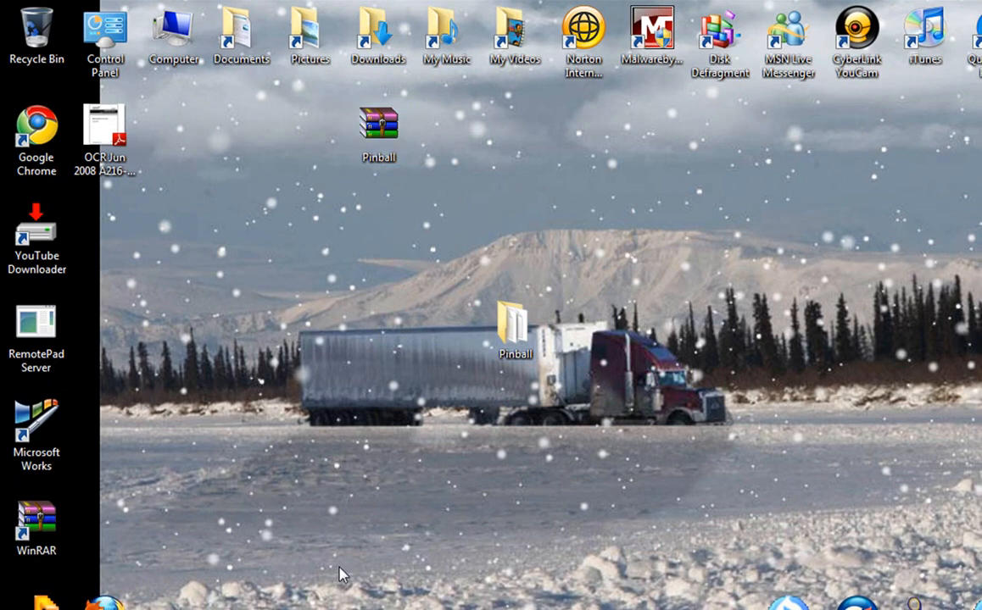
{"action": "mouse_move", "coordinate": [170, 25]}
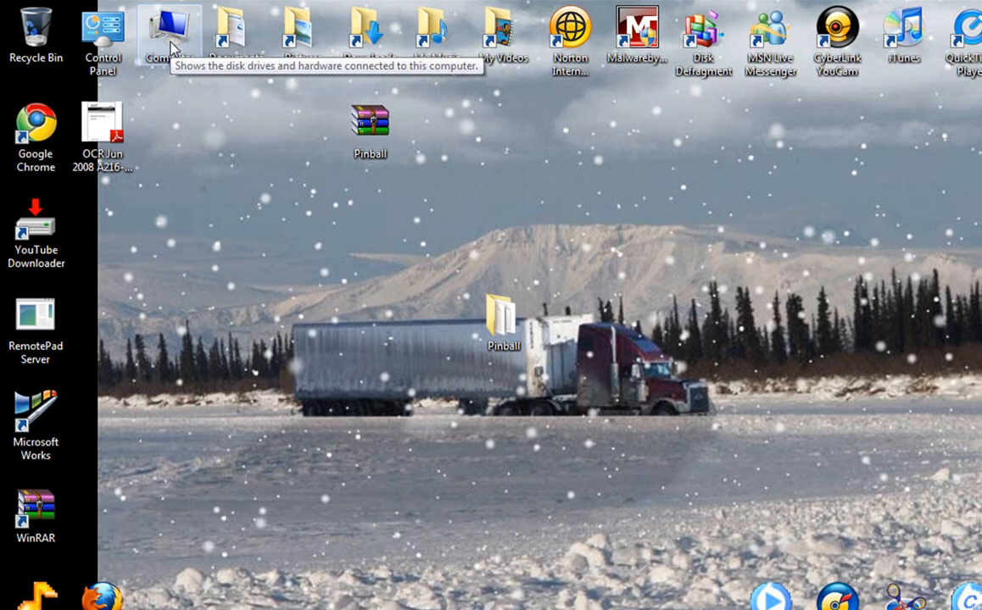
- Browse Computer, C:, Program Files, and open Microsoft Games to find the Pinball folder
{"action": "double_click", "coordinate": [167, 26]}
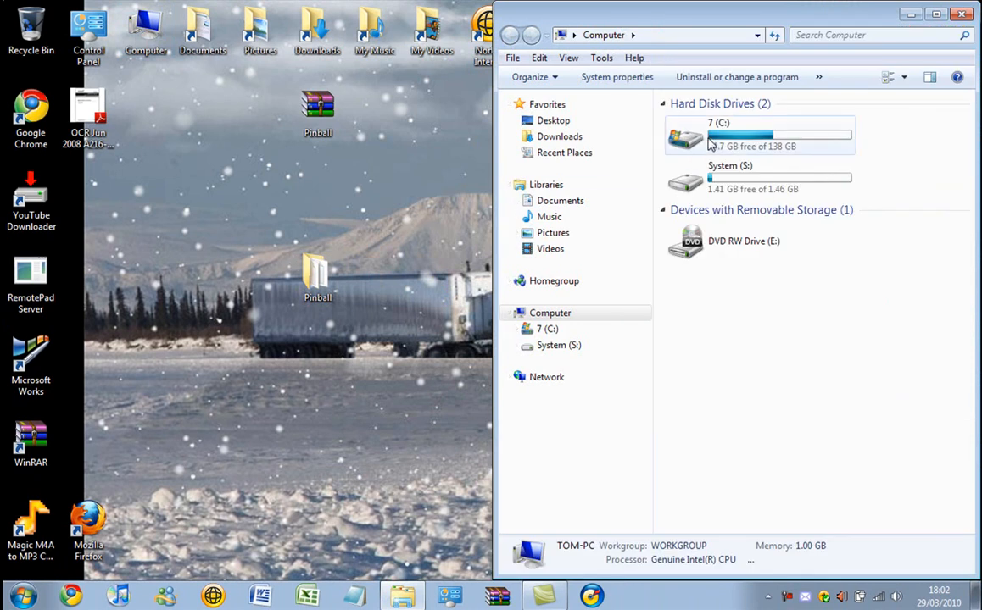
{"action": "double_click", "coordinate": [758, 137]}
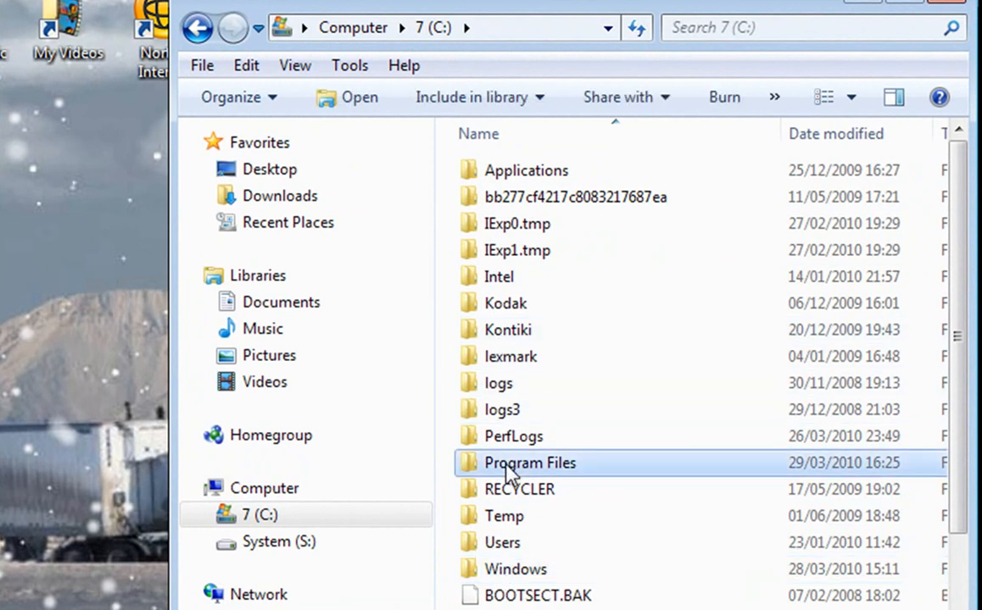
{"action": "double_click", "coordinate": [530, 463]}
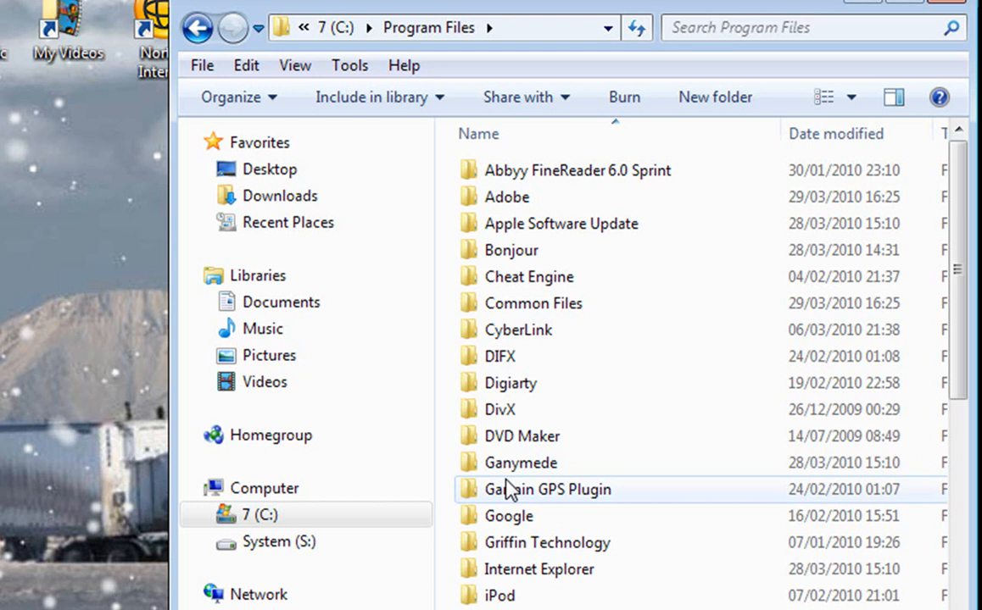
{"action": "scroll", "scroll_direction": "down", "scroll_amount": 3}
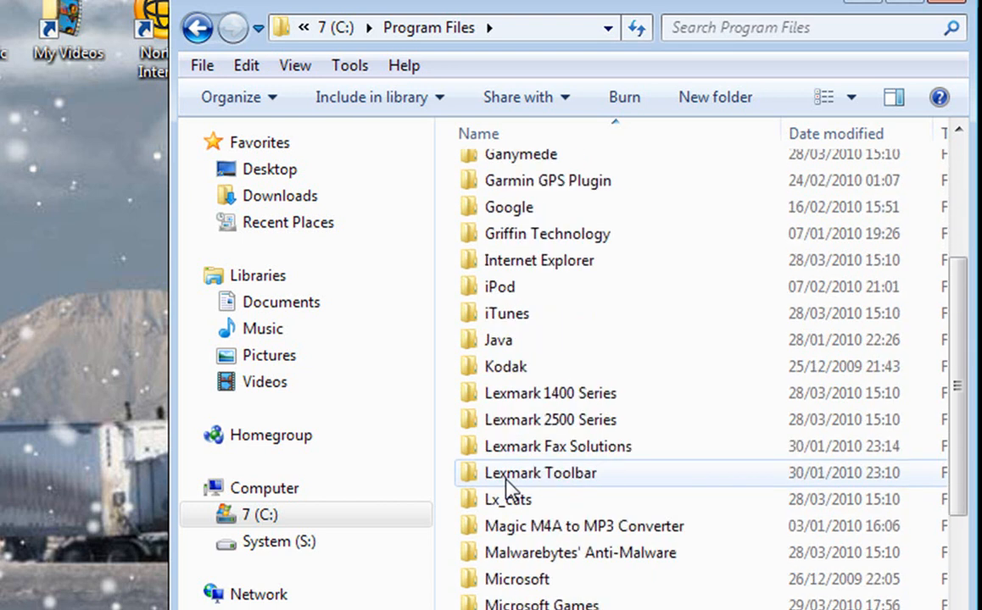
{"action": "scroll", "scroll_direction": "down", "scroll_amount": 3}
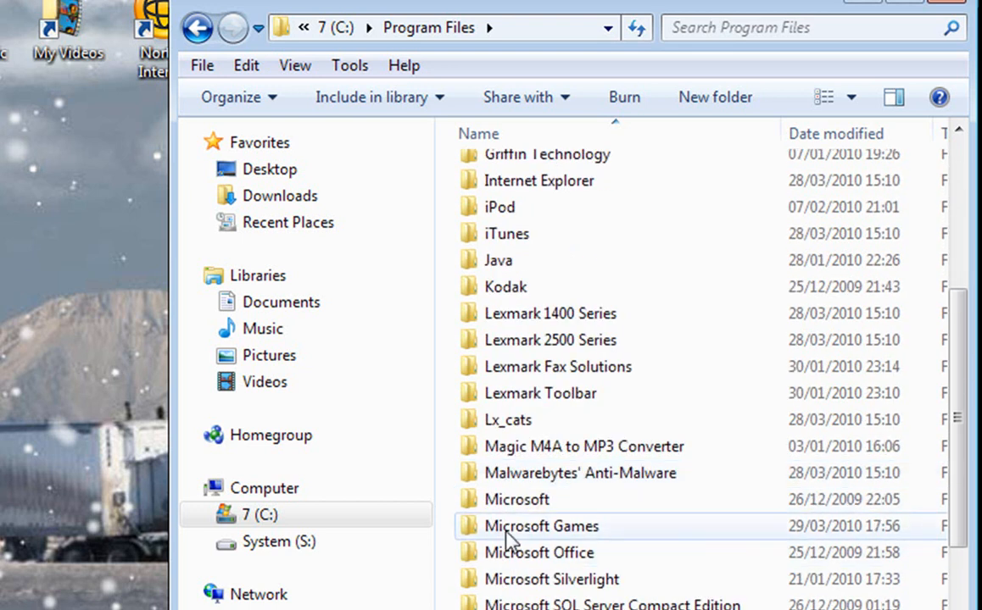
{"action": "double_click", "coordinate": [542, 525]}
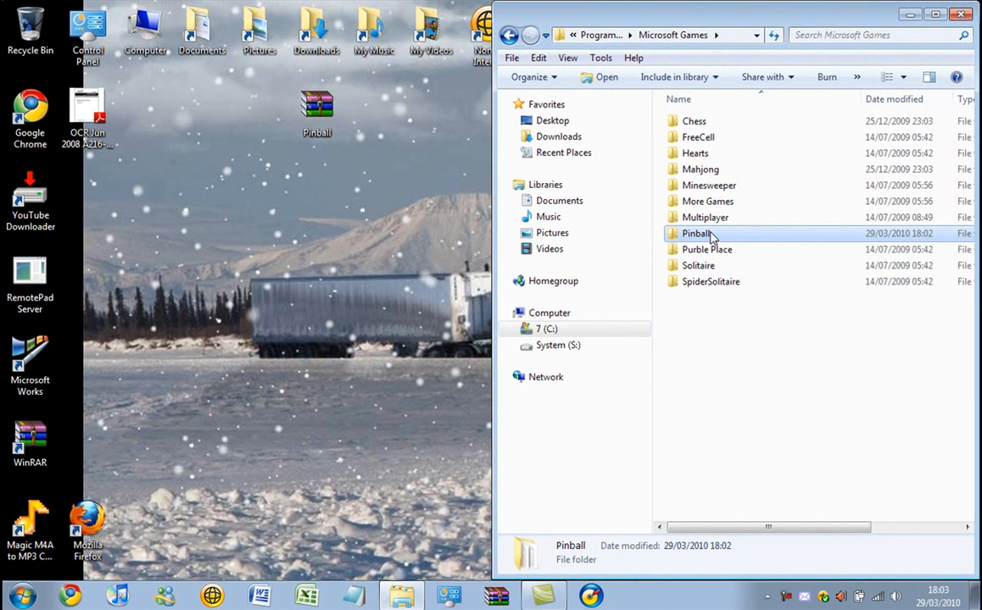
- Open the Pinball folder inside Microsoft Games to show its 67 files
{"action": "double_click", "coordinate": [697, 233]}
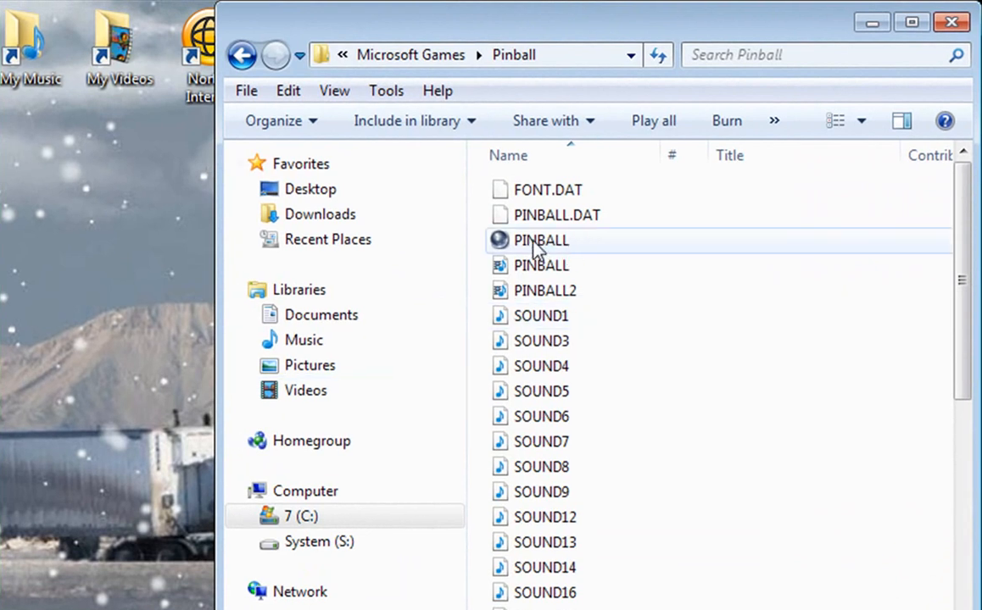
{"action": "mouse_move", "coordinate": [541, 246]}
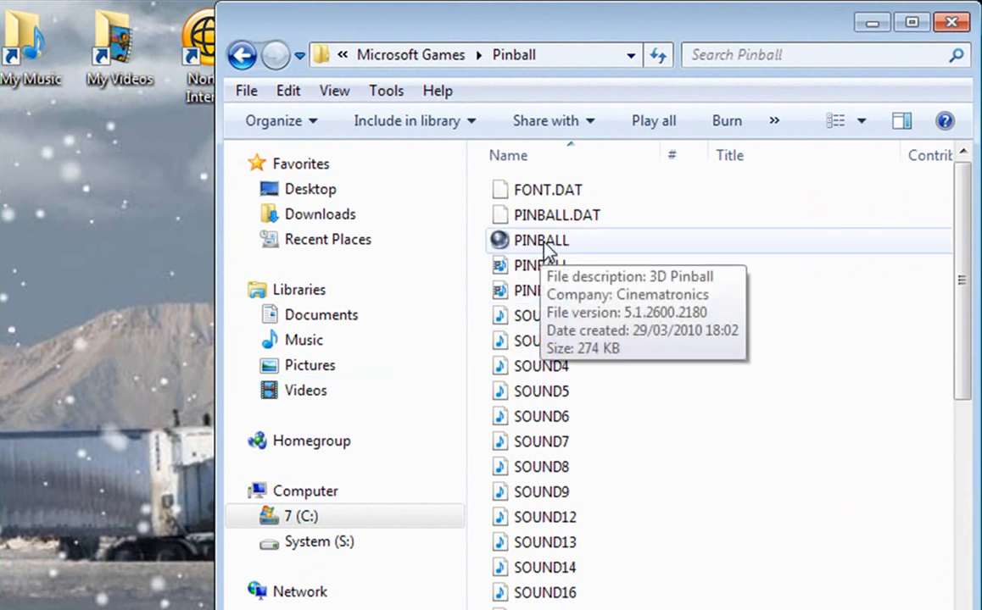
{"action": "mouse_move", "coordinate": [576, 246]}
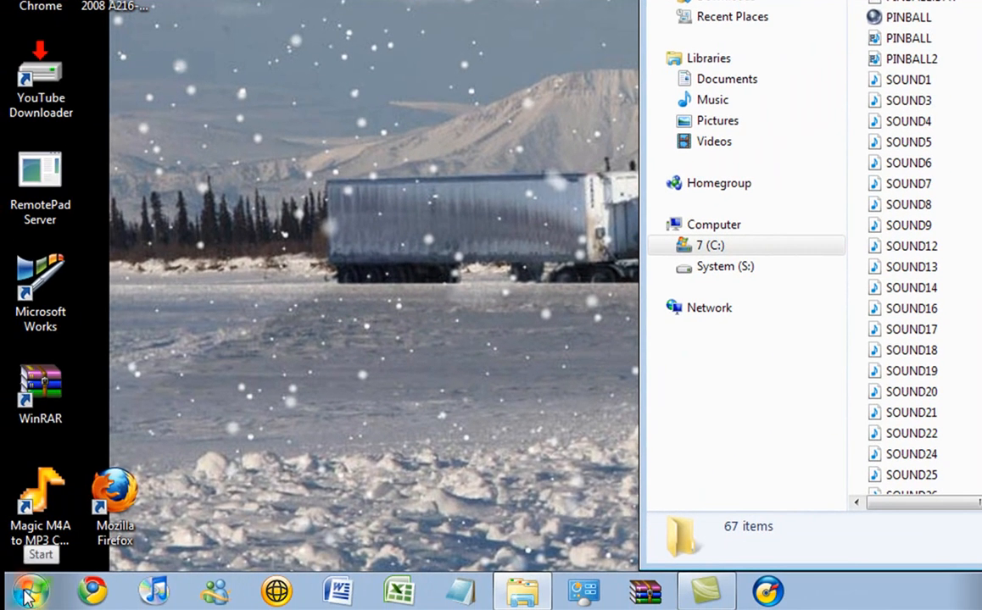
- Copy the PINBALL application and paste it into the Games Explorer list
{"action": "left_click", "coordinate": [28, 591]}
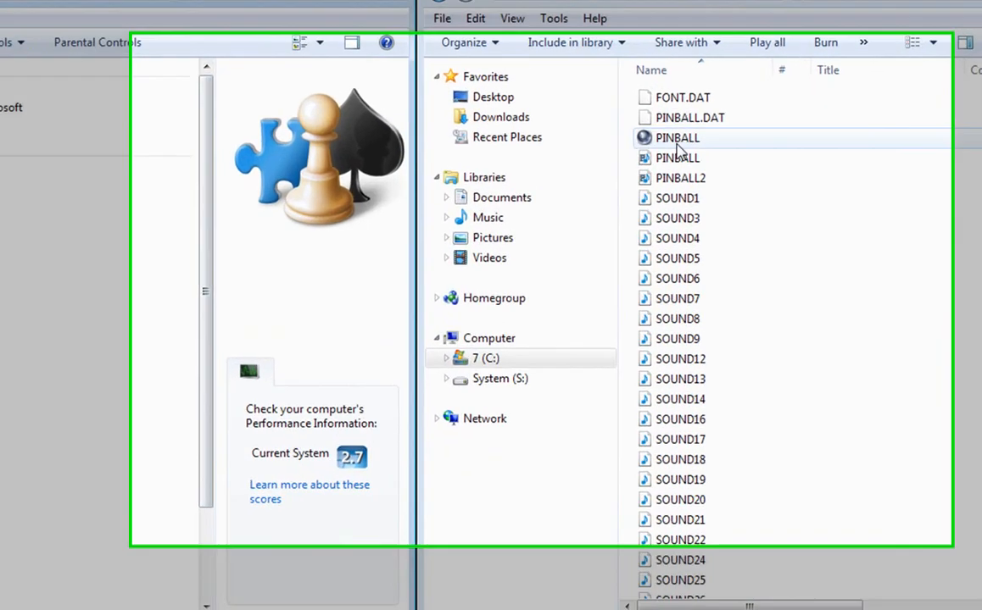
{"action": "right_click", "coordinate": [676, 137]}
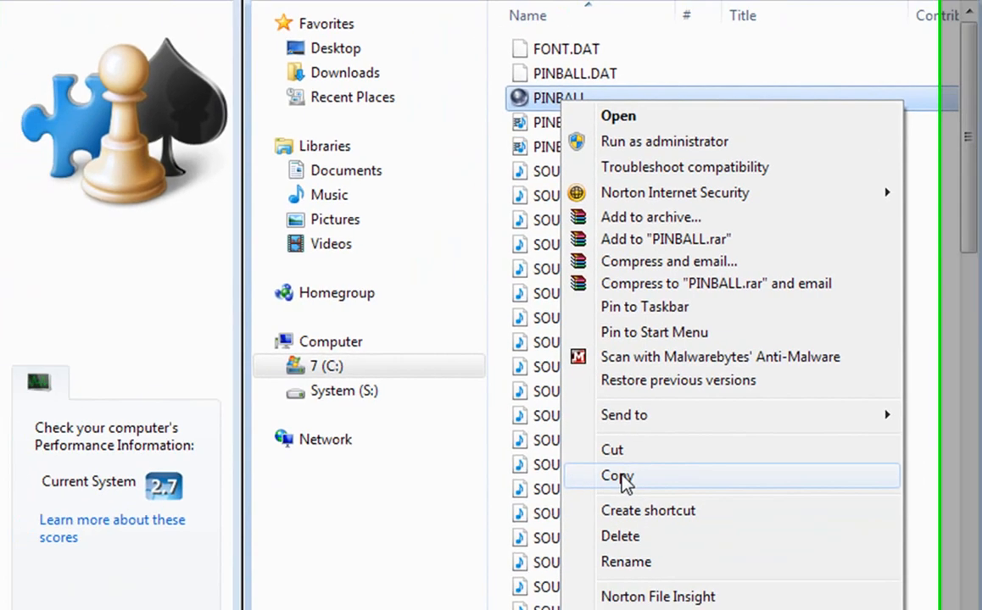
{"action": "left_click", "coordinate": [617, 476]}
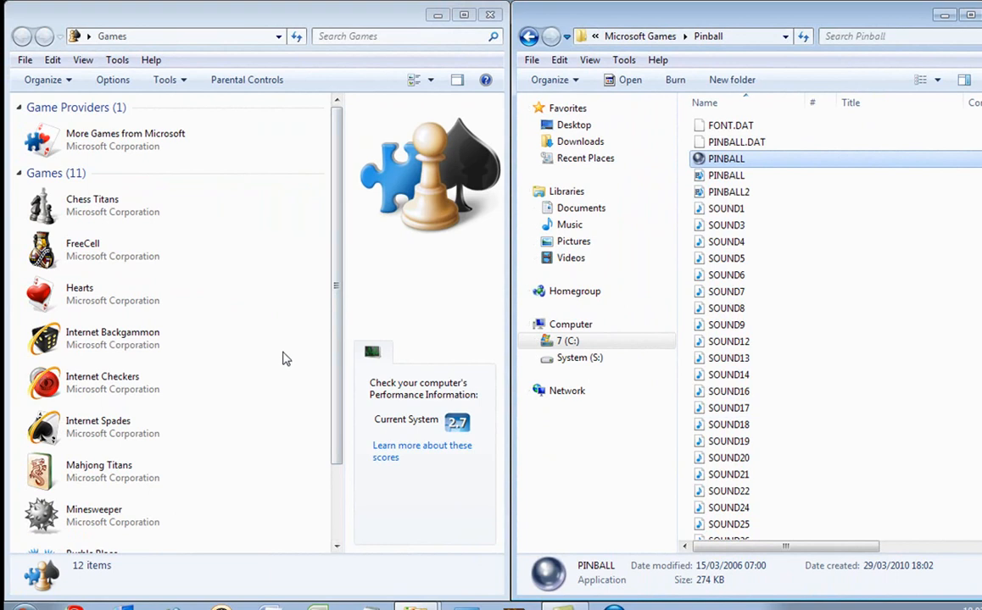
{"action": "right_click", "coordinate": [286, 359]}
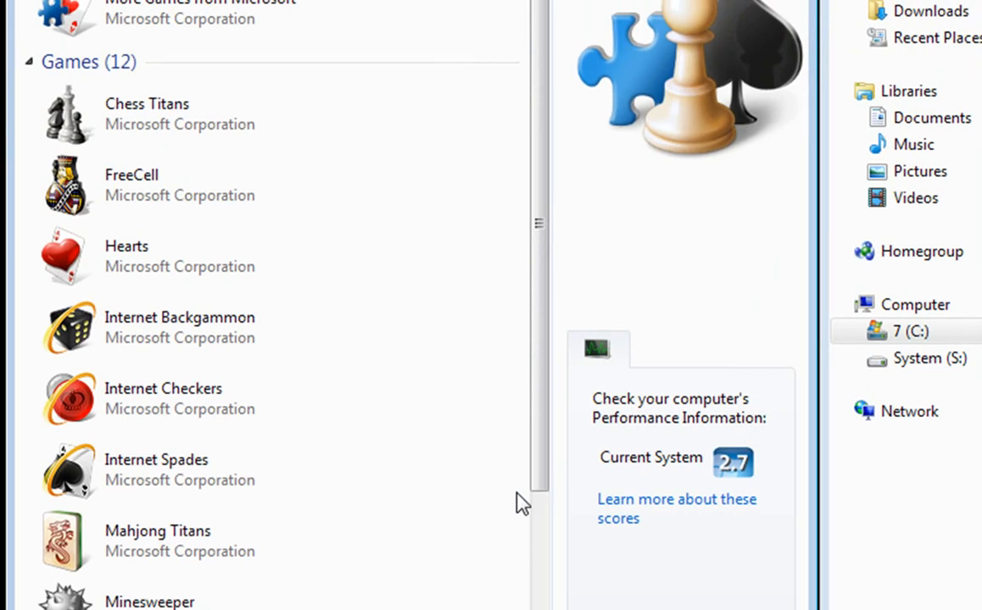
{"action": "mouse_move", "coordinate": [499, 458]}
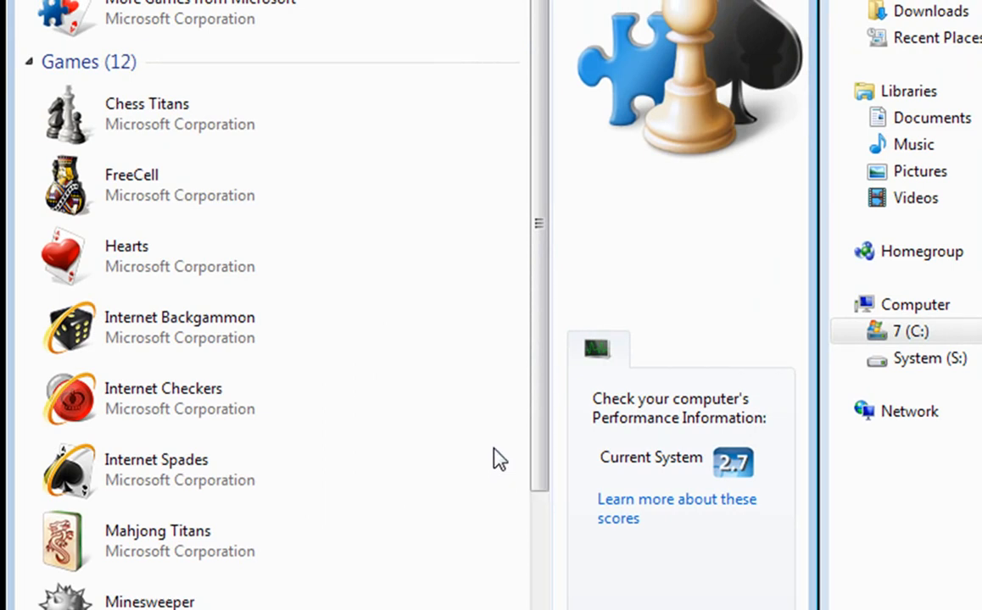
{"action": "scroll", "scroll_direction": "down", "scroll_amount": 3}
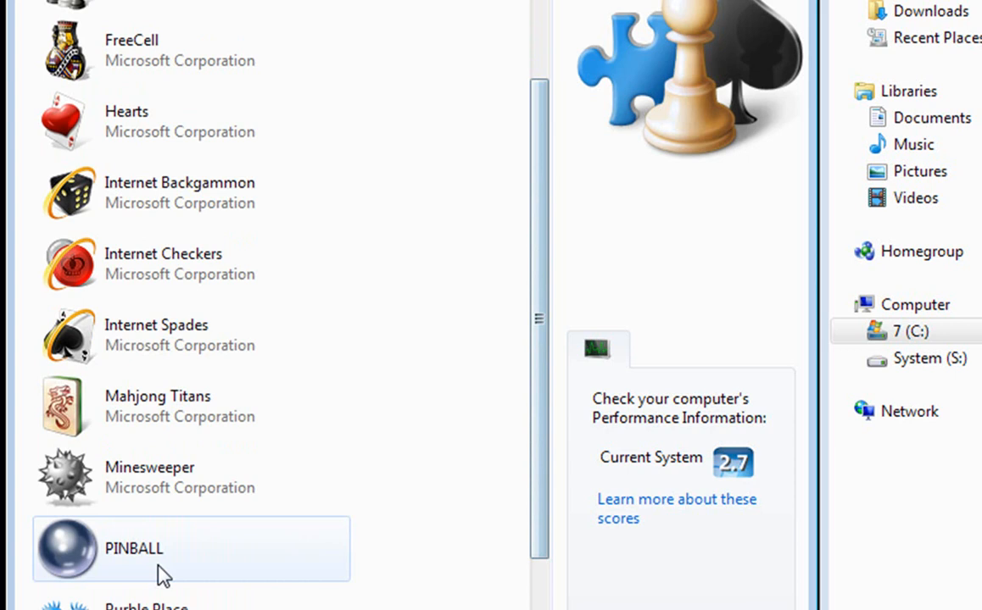
{"action": "double_click", "coordinate": [133, 548]}
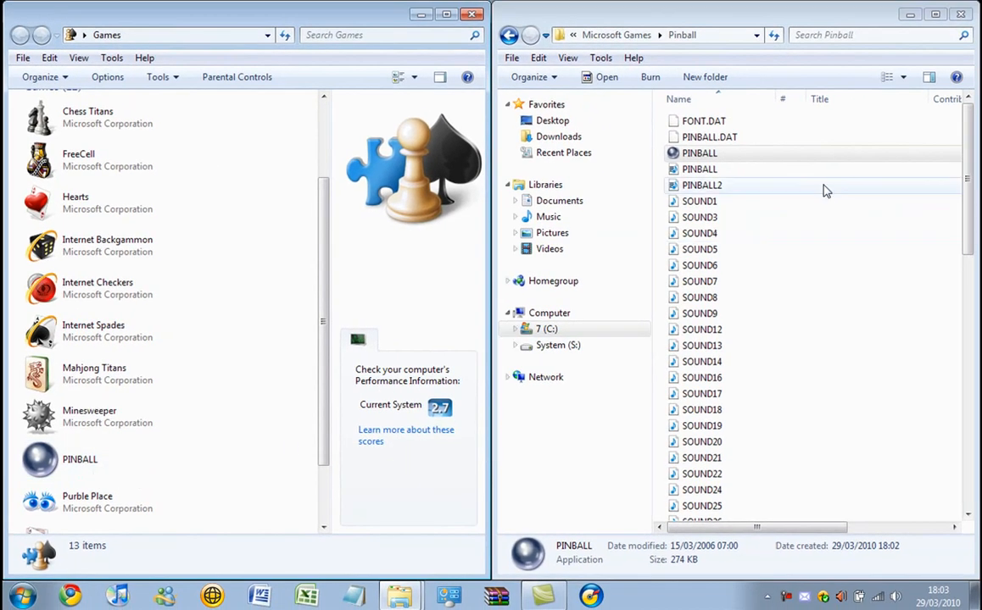
- Close the Pinball folder window and select the PINBALL entry in Games
{"action": "left_click", "coordinate": [961, 14]}
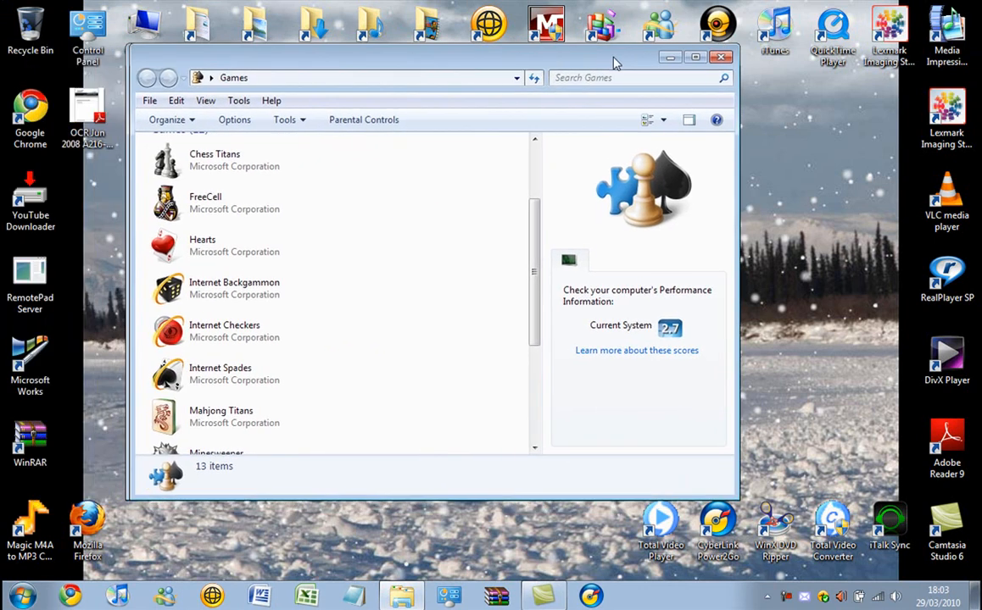
{"action": "scroll", "scroll_direction": "down", "scroll_amount": 3}
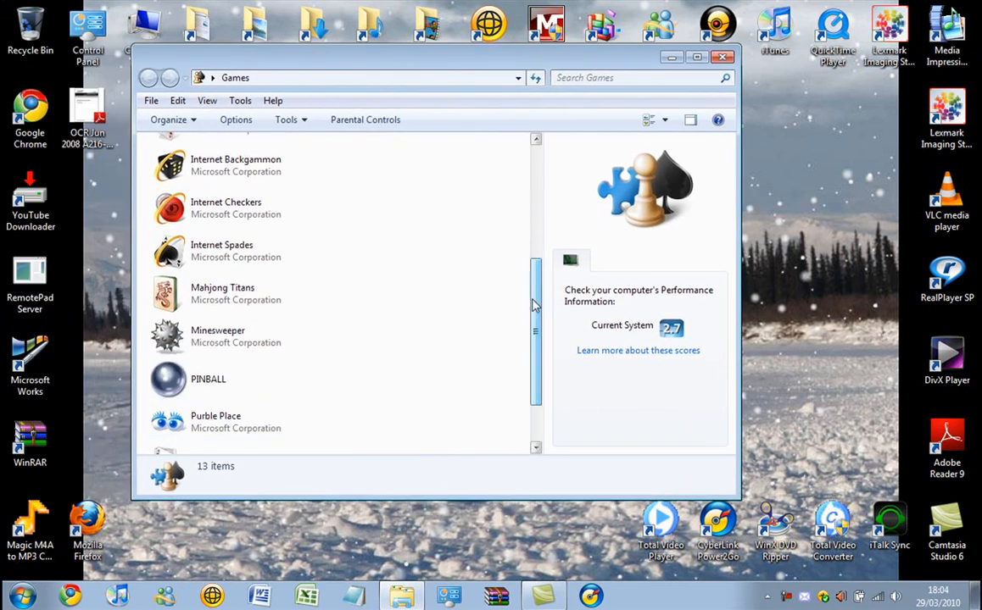
{"action": "left_click", "coordinate": [217, 391]}
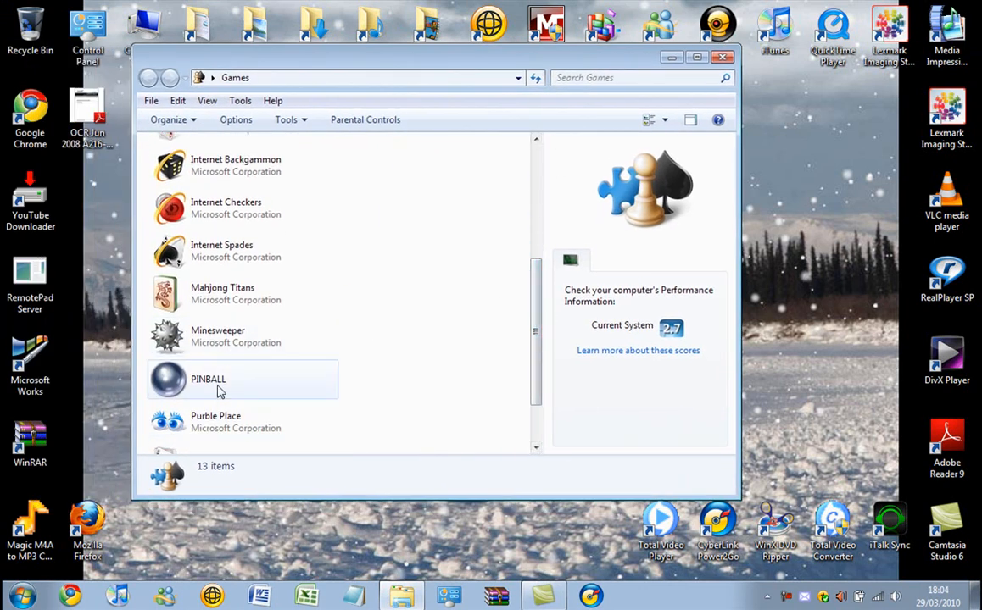
- Launch PINBALL from Games Explorer and accept the Player Controls settings
{"action": "double_click", "coordinate": [209, 379]}
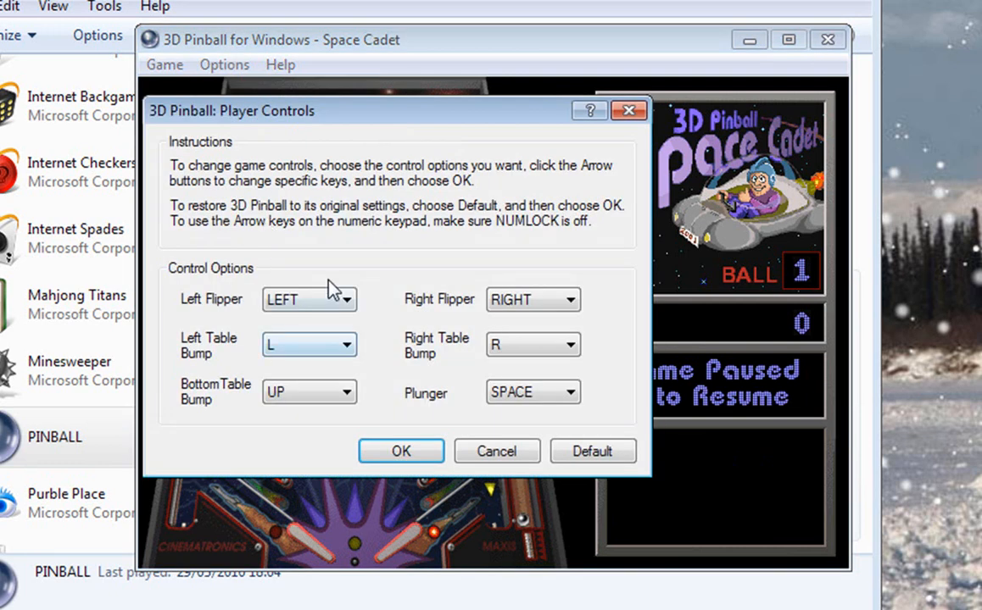
{"action": "mouse_move", "coordinate": [474, 398]}
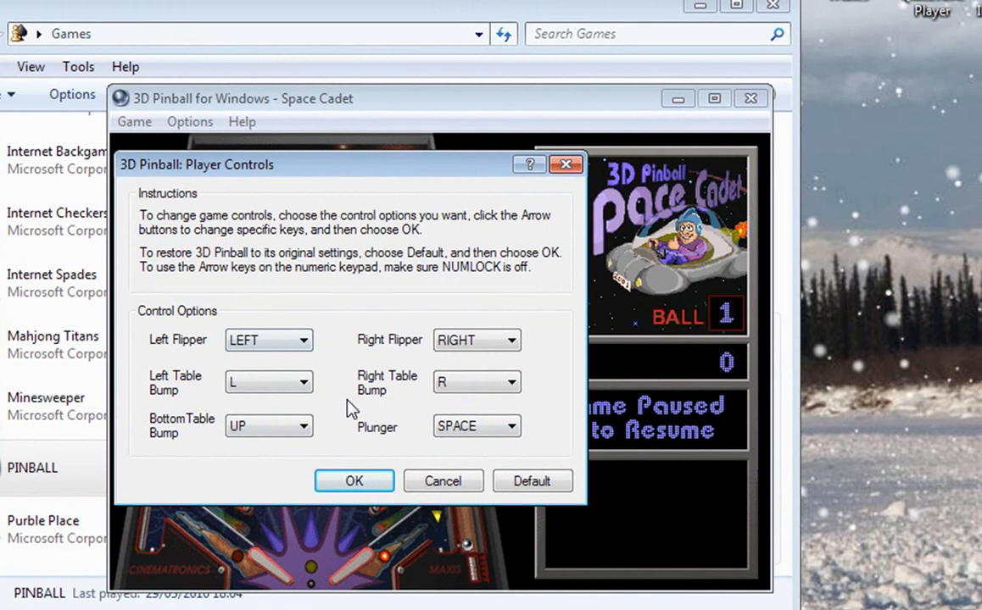
{"action": "left_click", "coordinate": [354, 480]}
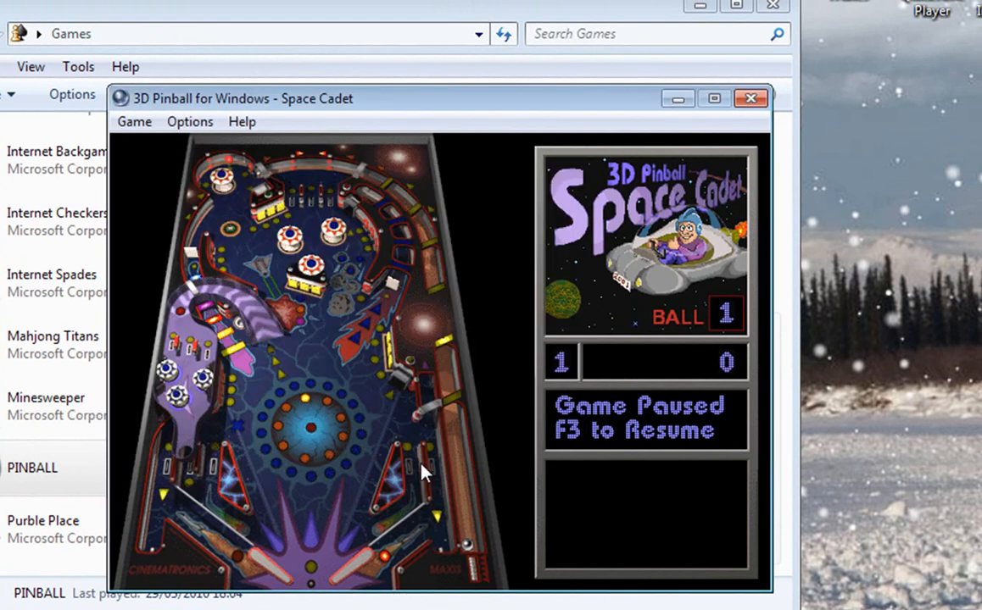
- Resume with F3 and play until the game ends with a fourth-place 1,109,500 score
{"action": "key", "text": "F3"}
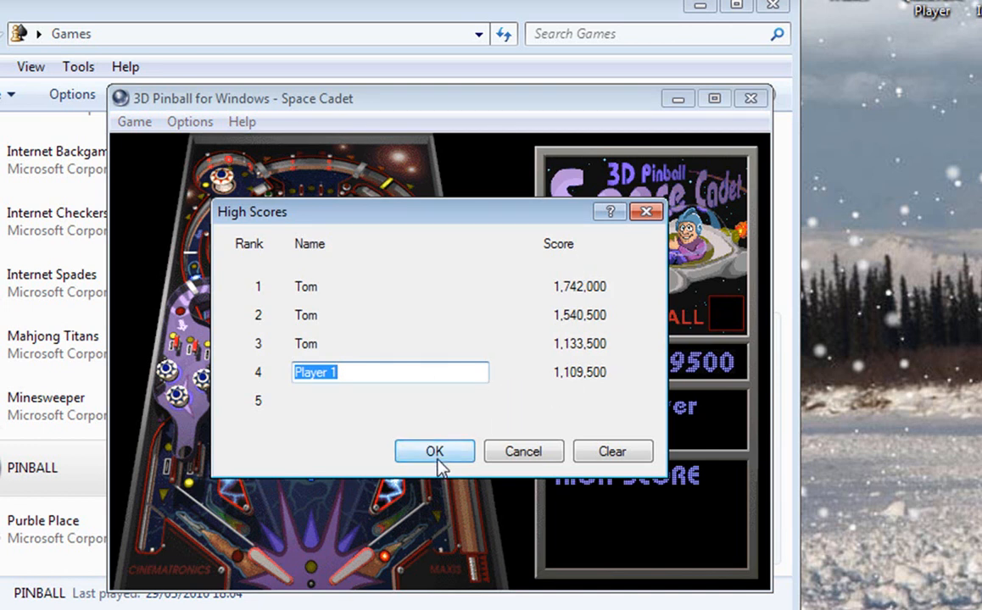
- Enter 'T' as the high-score name and return to the Games Explorer showing PINBALL
{"action": "type", "text": "T"}
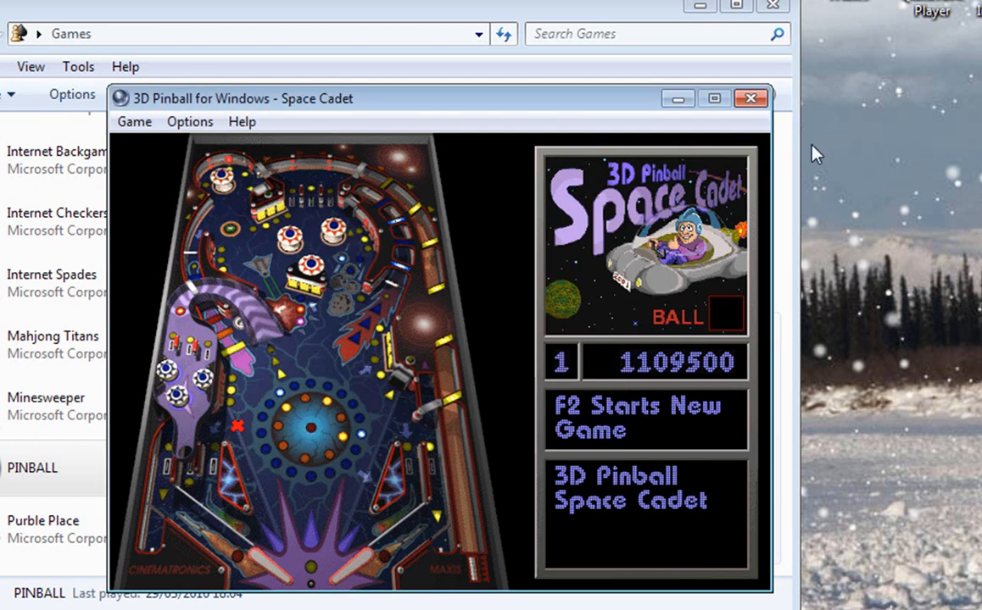
{"action": "left_click", "coordinate": [749, 98]}
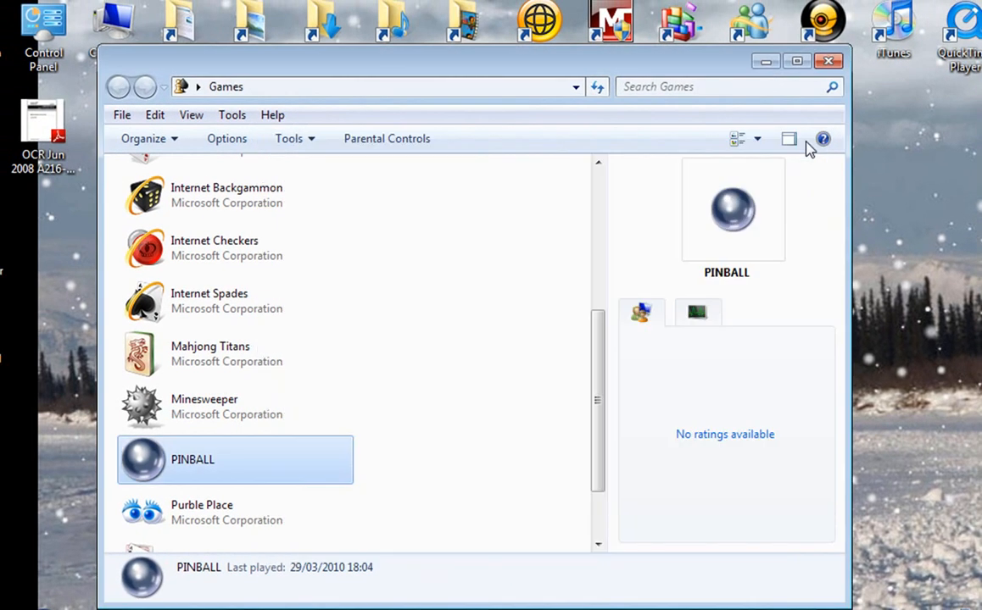